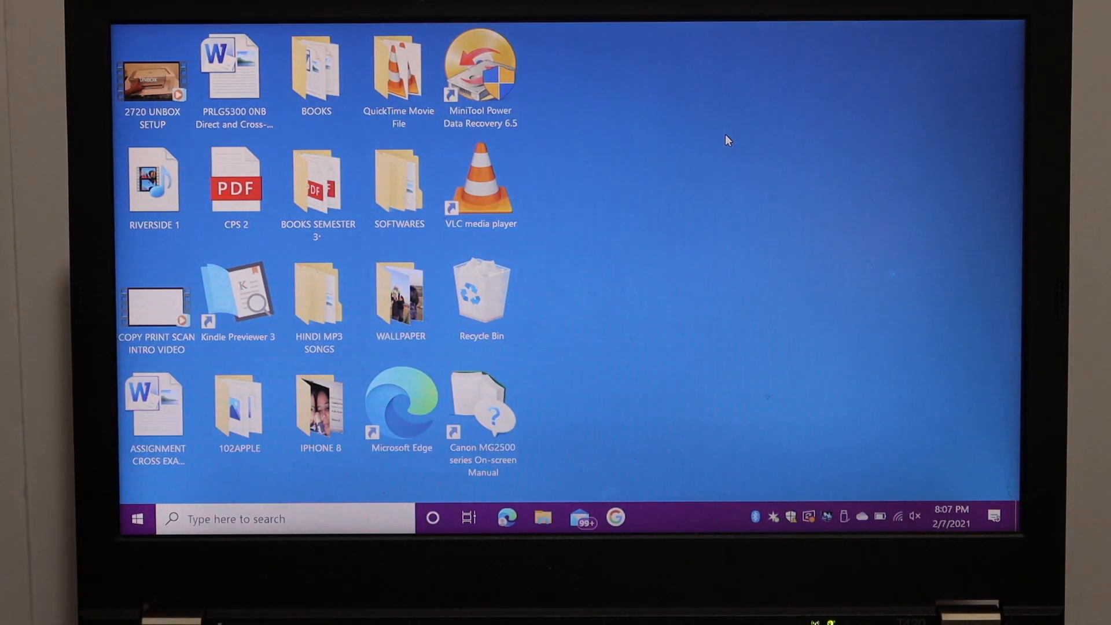
# - Open Windows Settings from the Start menu
pyautogui.click(239, 404)
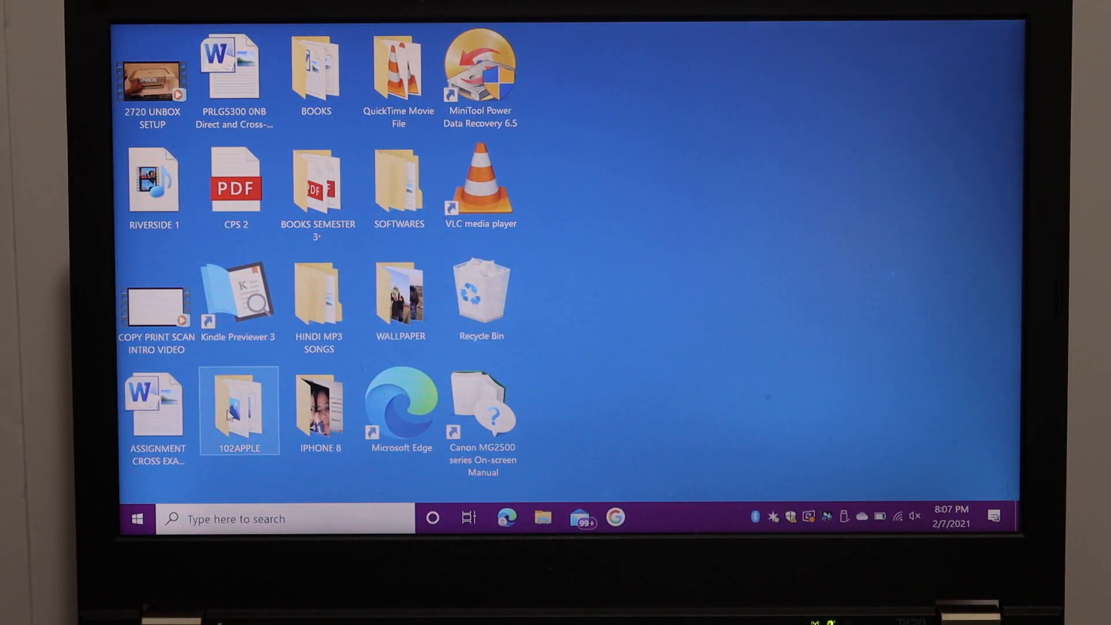
pyautogui.moveTo(136, 519)
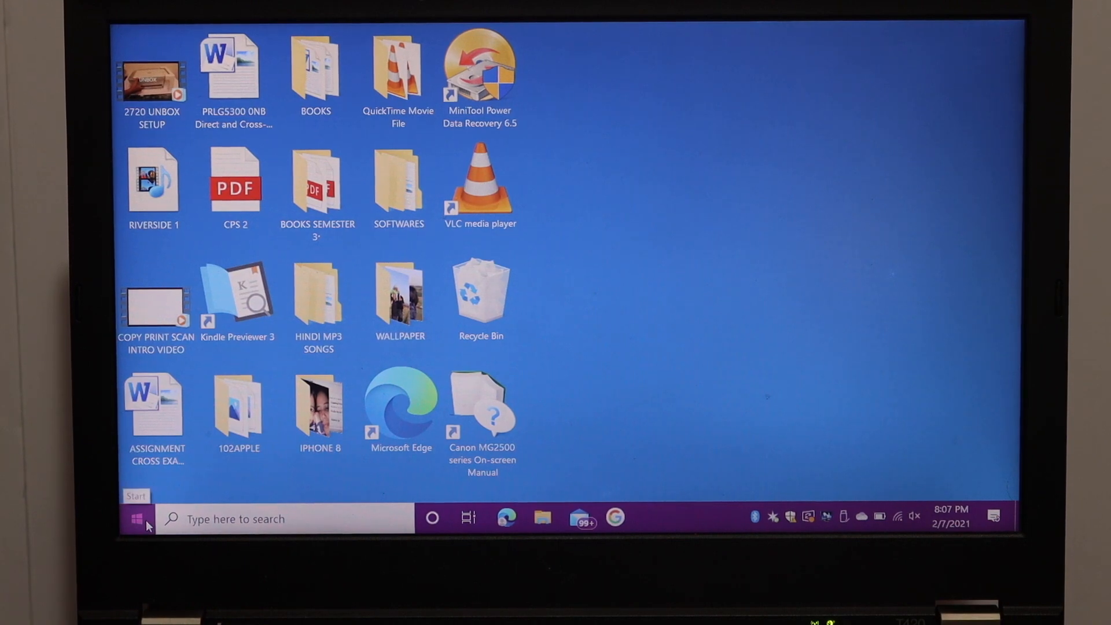
pyautogui.click(137, 519)
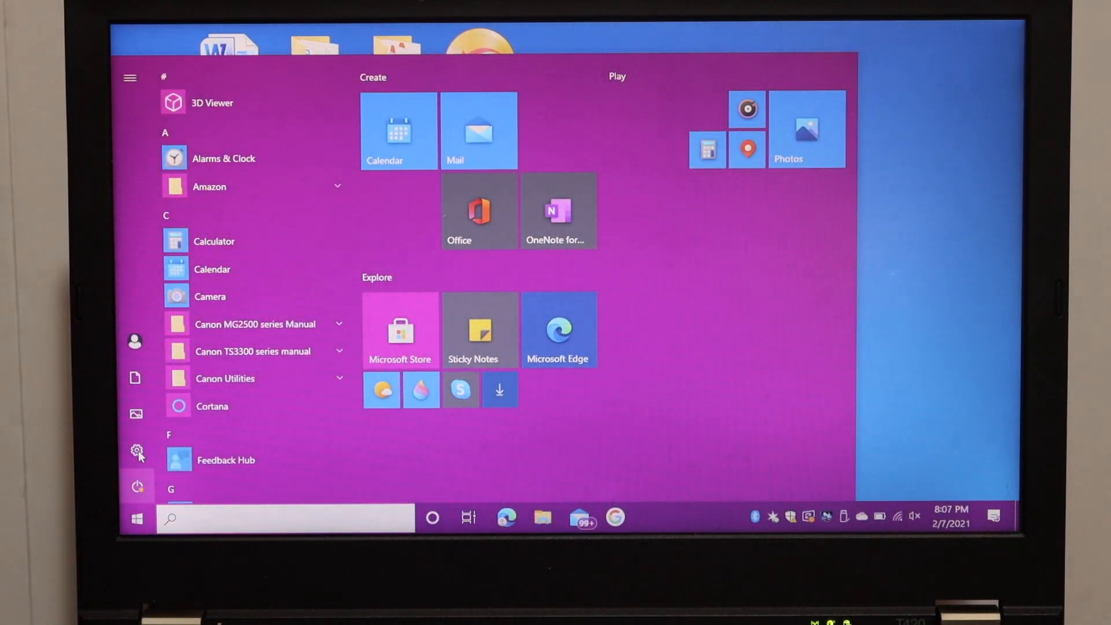
pyautogui.click(135, 452)
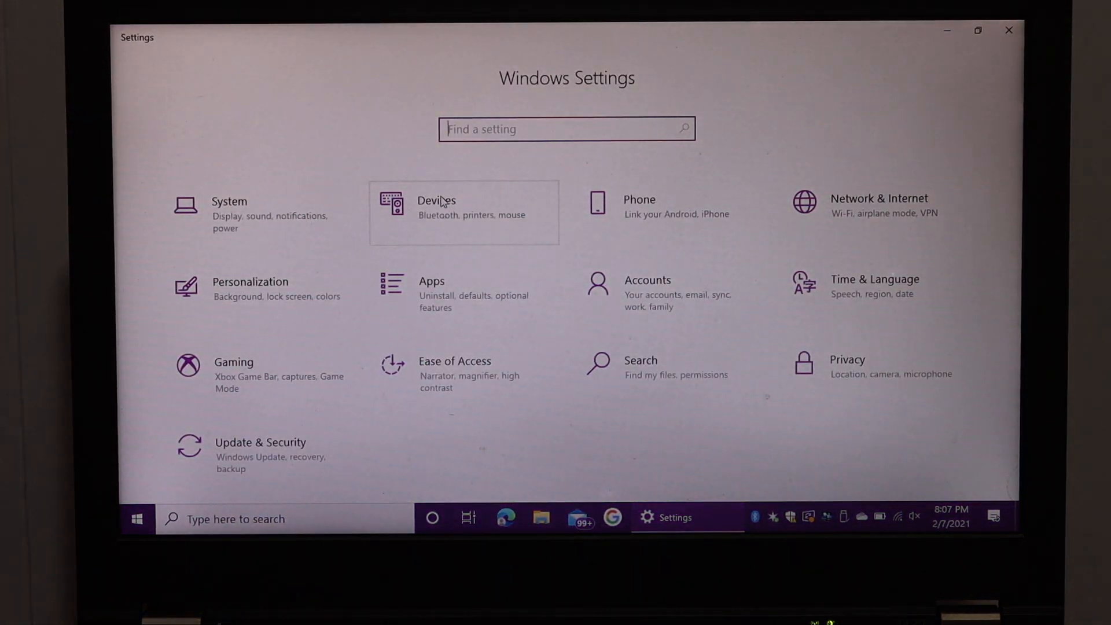
# - Reach the Canon MG2500 series Printer manage page under Devices > Printers & scanners
pyautogui.click(437, 200)
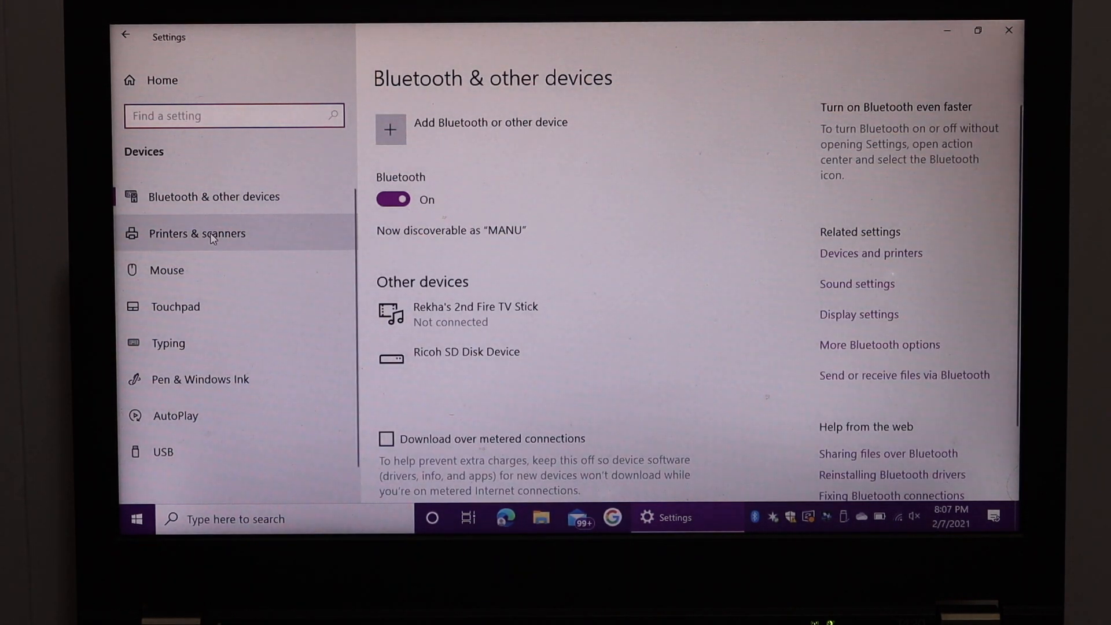
pyautogui.click(197, 232)
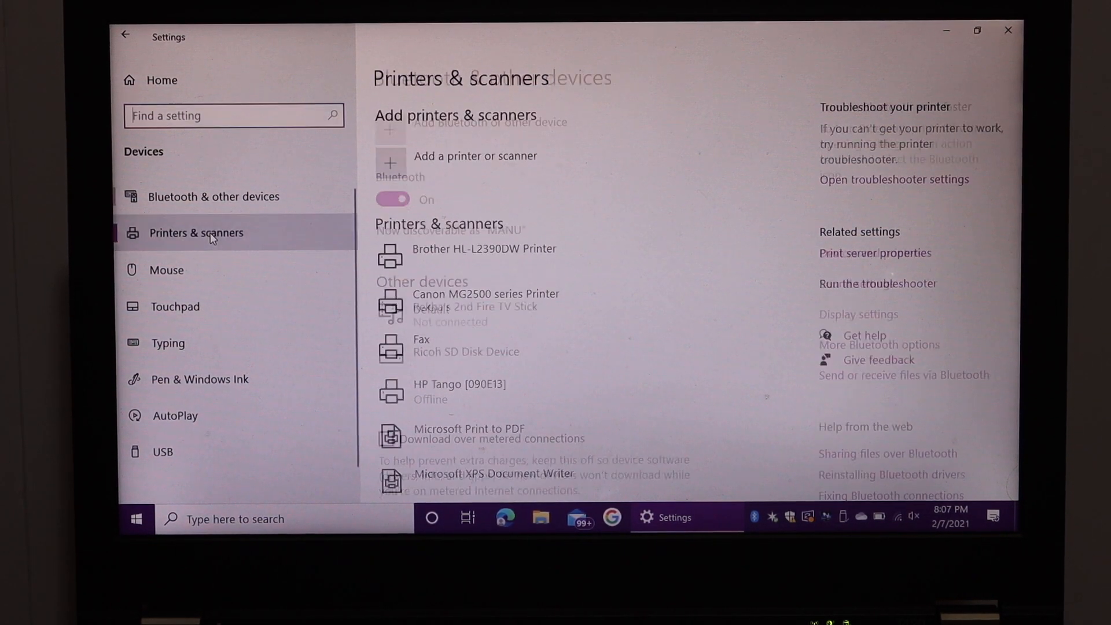
pyautogui.click(197, 232)
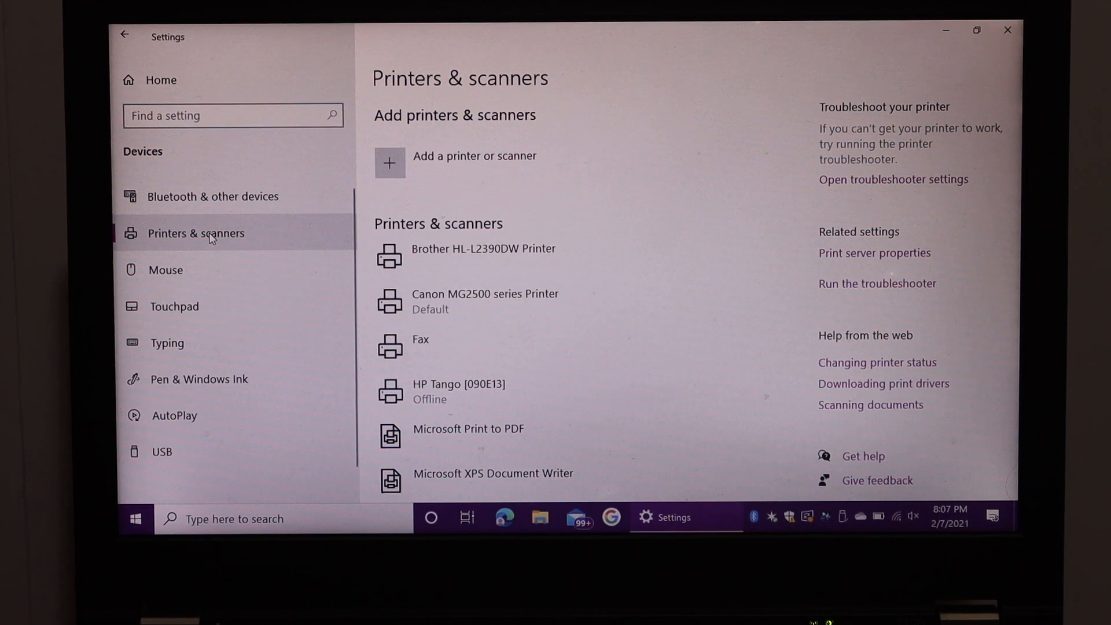
pyautogui.click(486, 300)
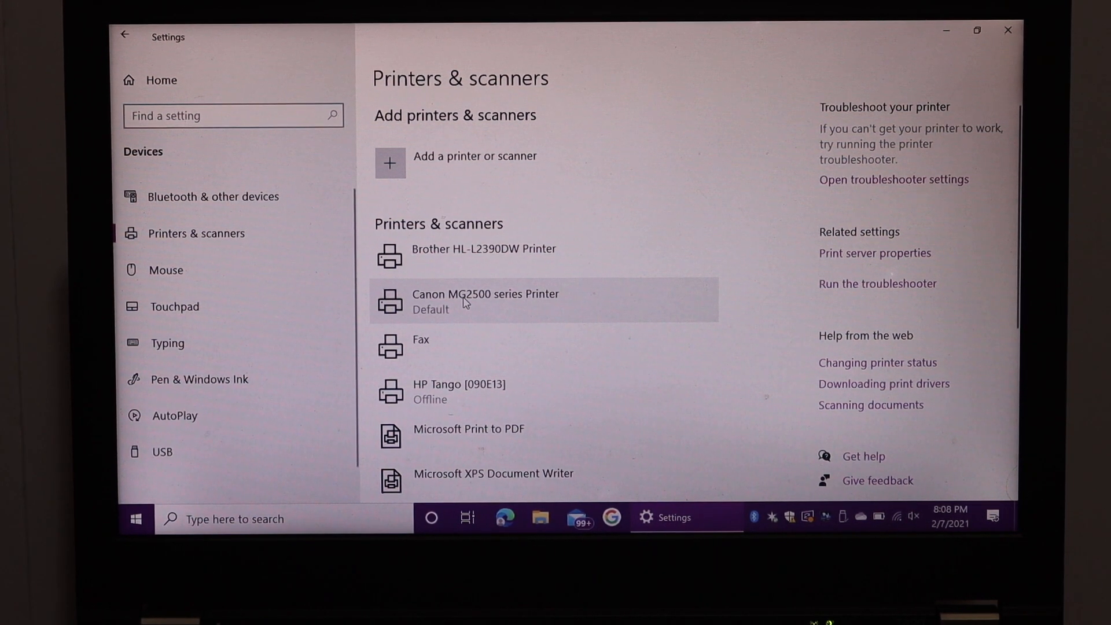
pyautogui.click(486, 298)
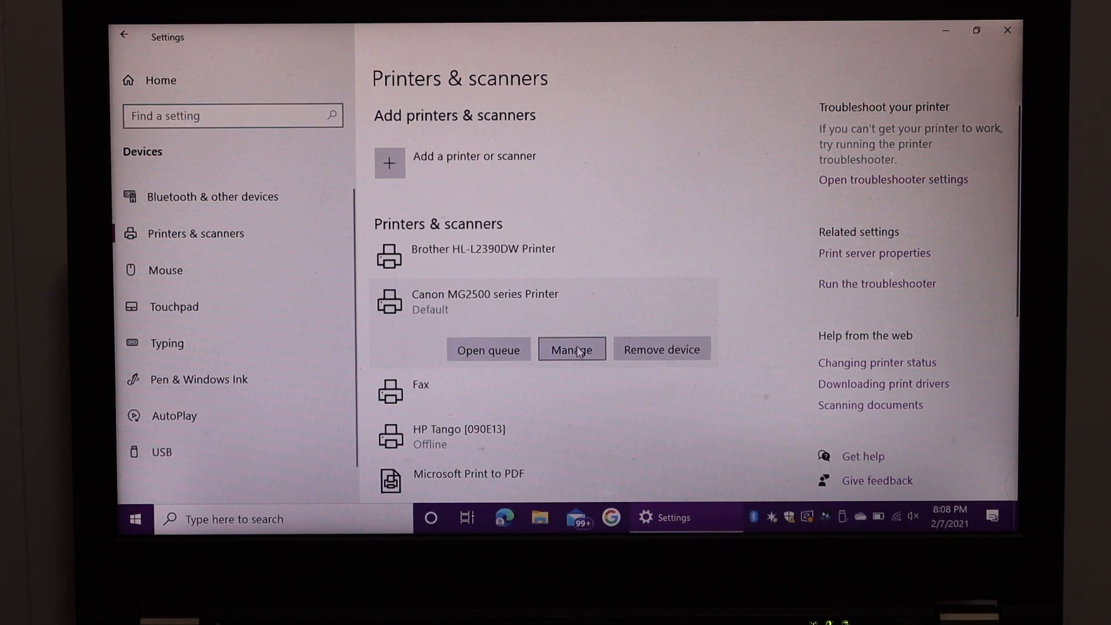
pyautogui.click(571, 348)
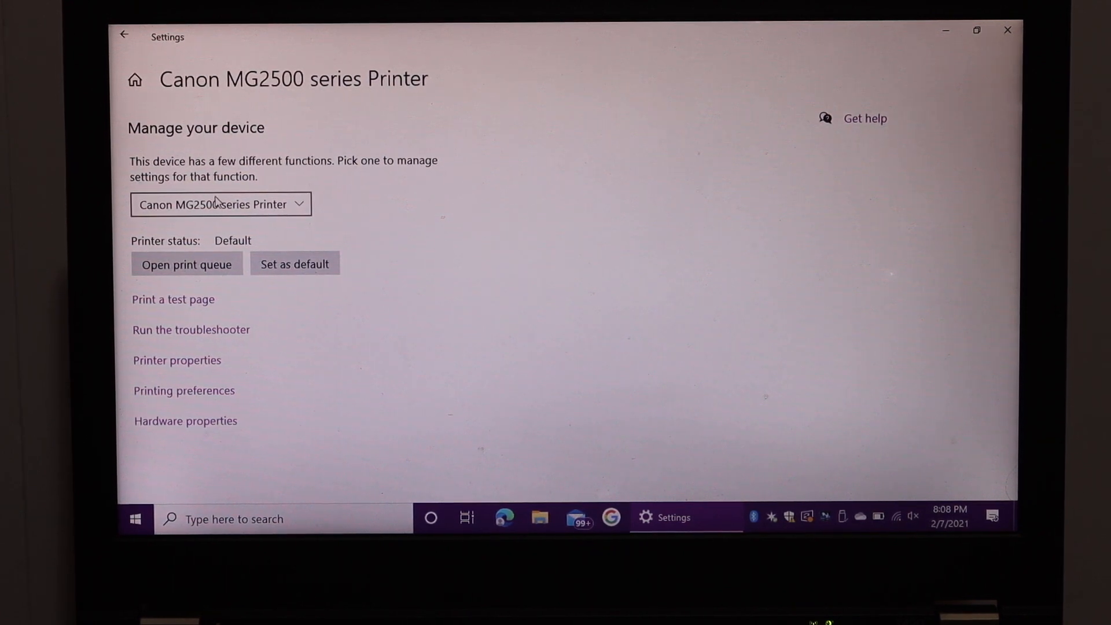
# - Switch the managed device function from printer to the Canon MG2500 scanner
pyautogui.click(220, 204)
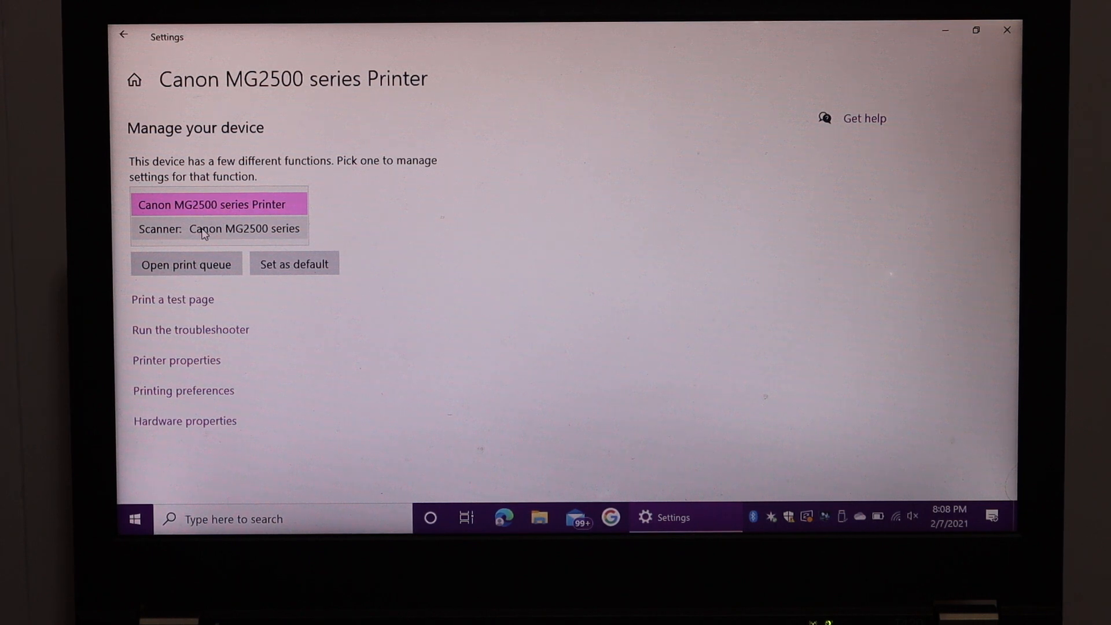
pyautogui.click(244, 228)
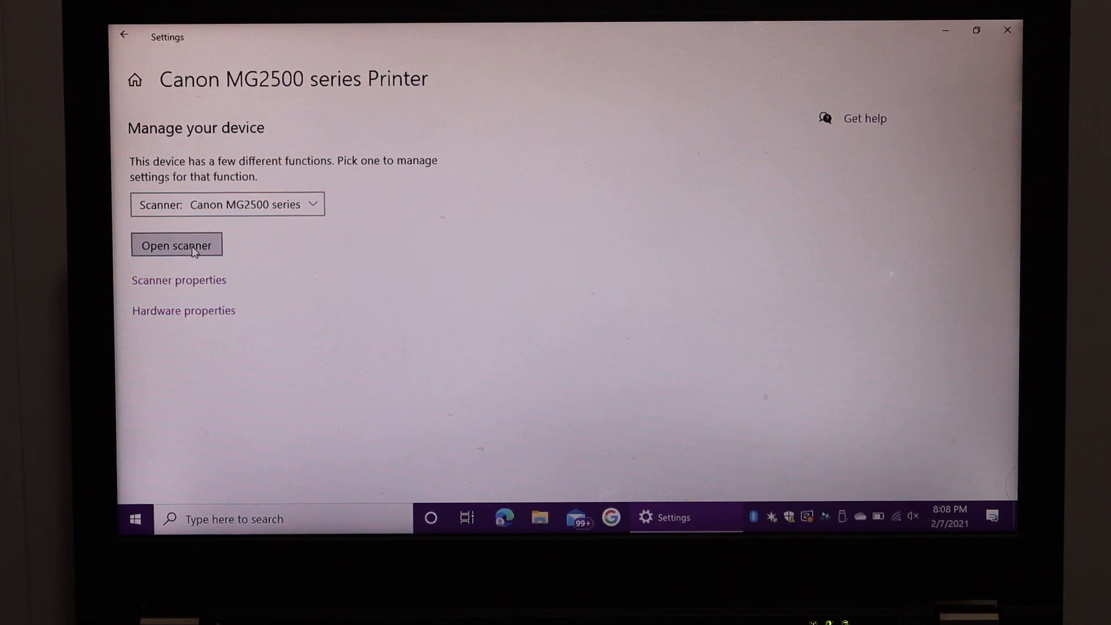
# - Launch Windows Scan for the Canon MG2500, set file type to PDF and scan the page
pyautogui.click(176, 246)
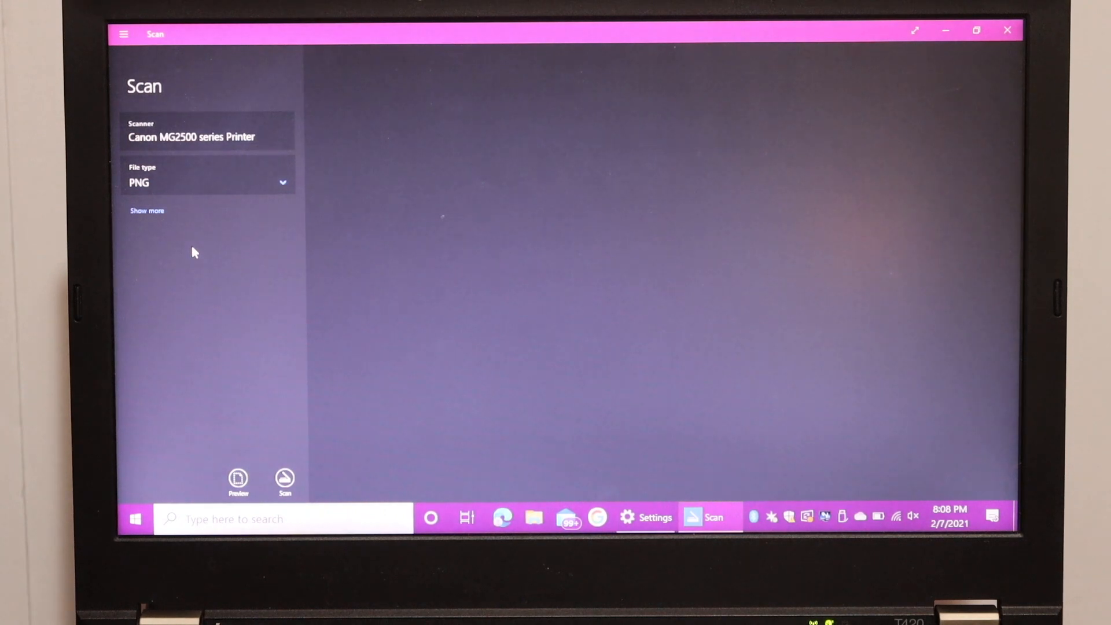
pyautogui.moveTo(202, 210)
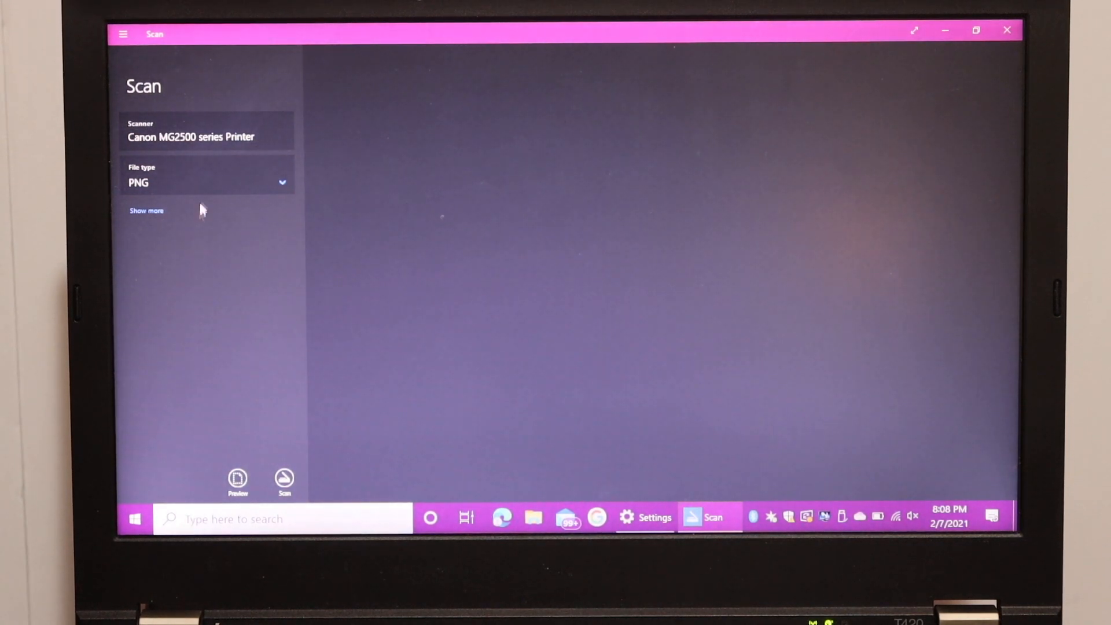
pyautogui.click(207, 182)
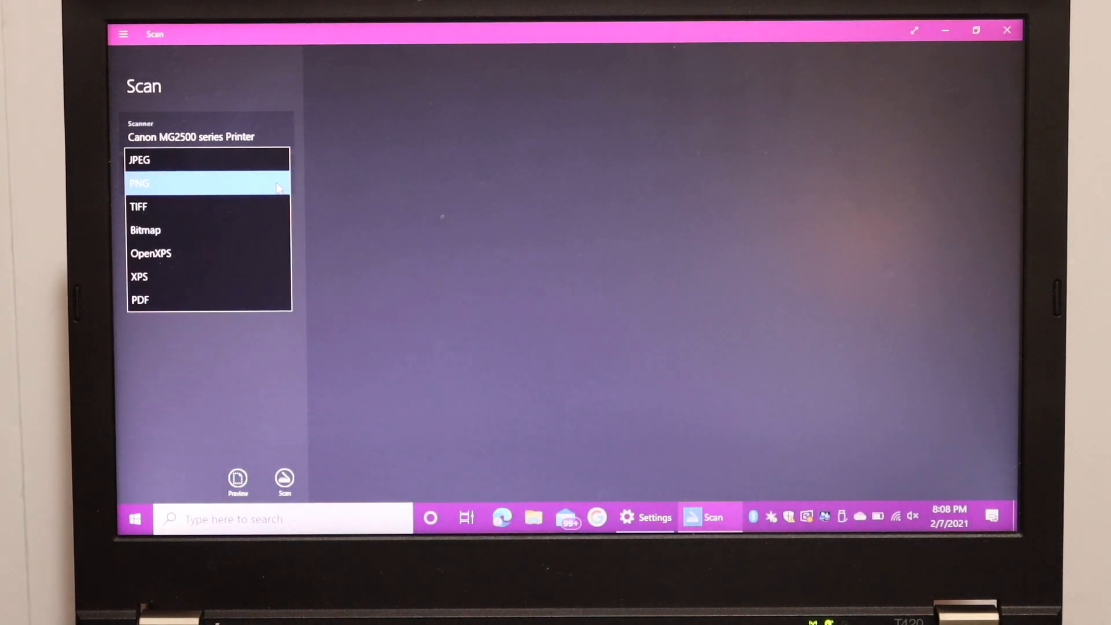
pyautogui.moveTo(244, 273)
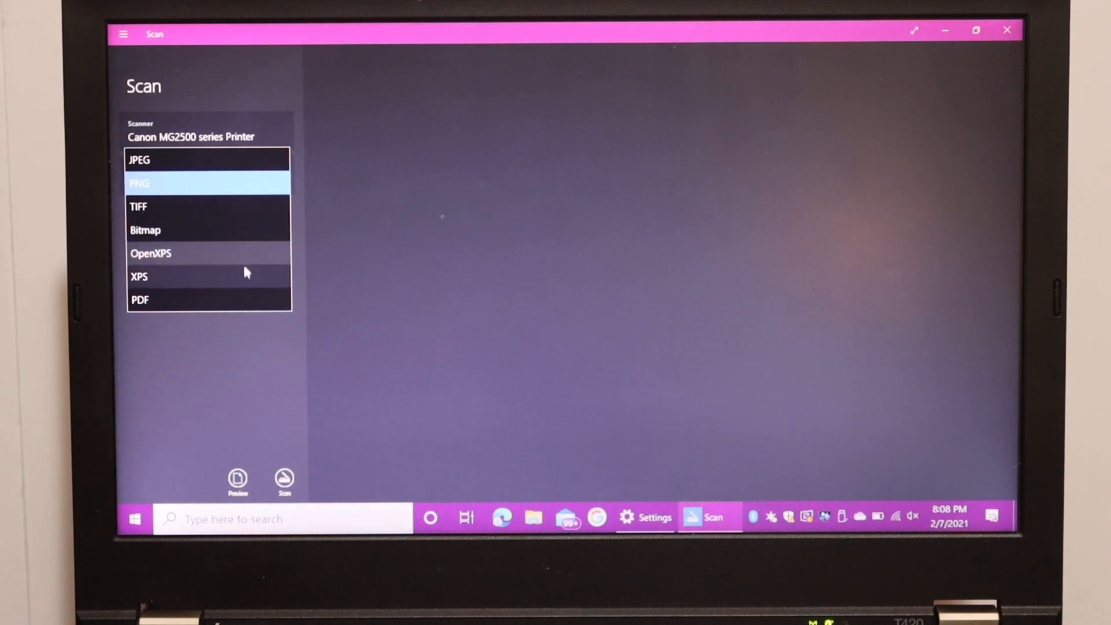
pyautogui.click(140, 300)
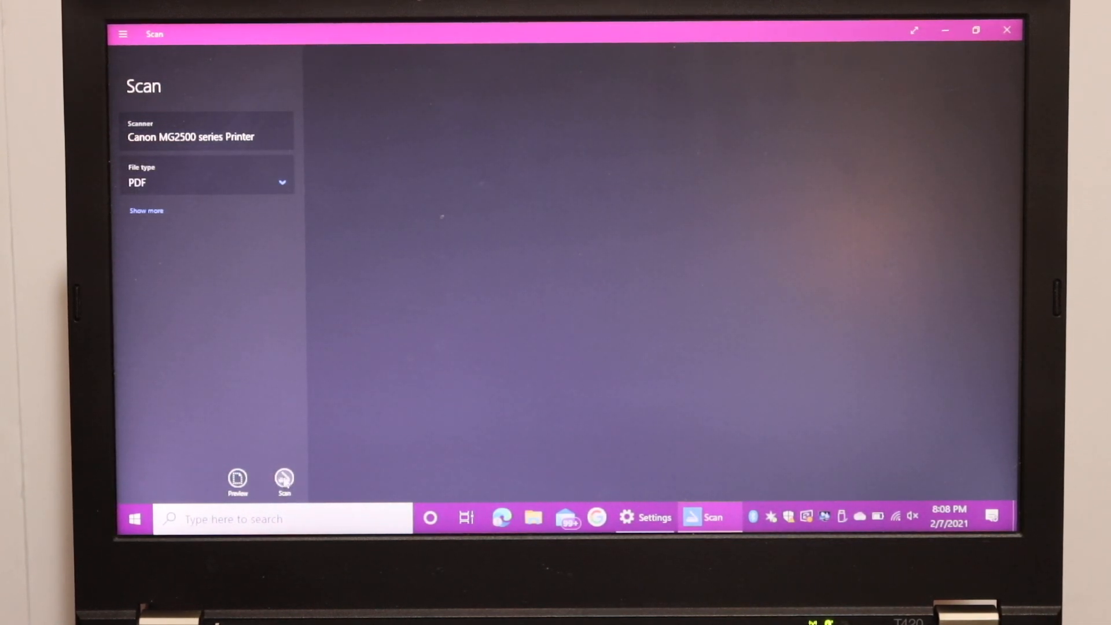
pyautogui.click(285, 481)
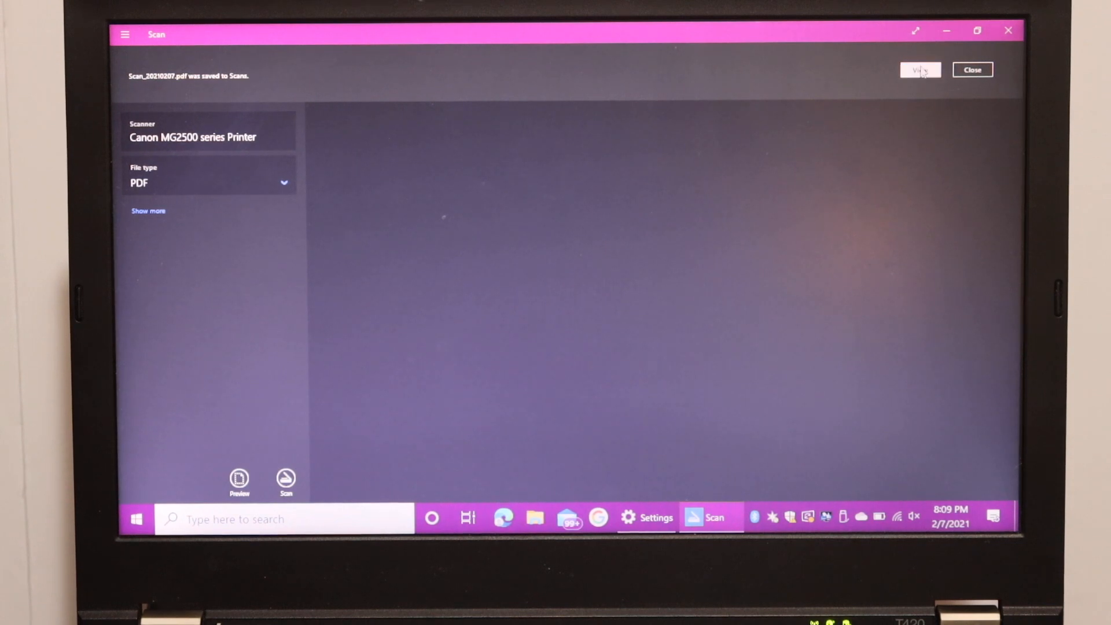
# - View the saved Scan_20210207.pdf in Edge and scroll through the scanned page
pyautogui.click(973, 70)
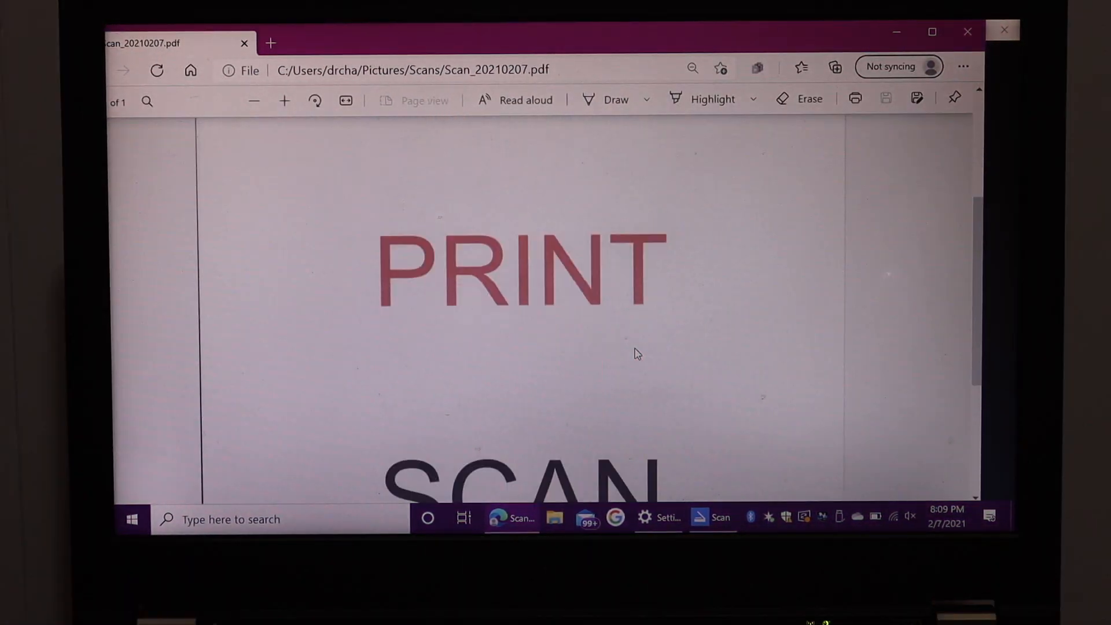
pyautogui.scroll(3)
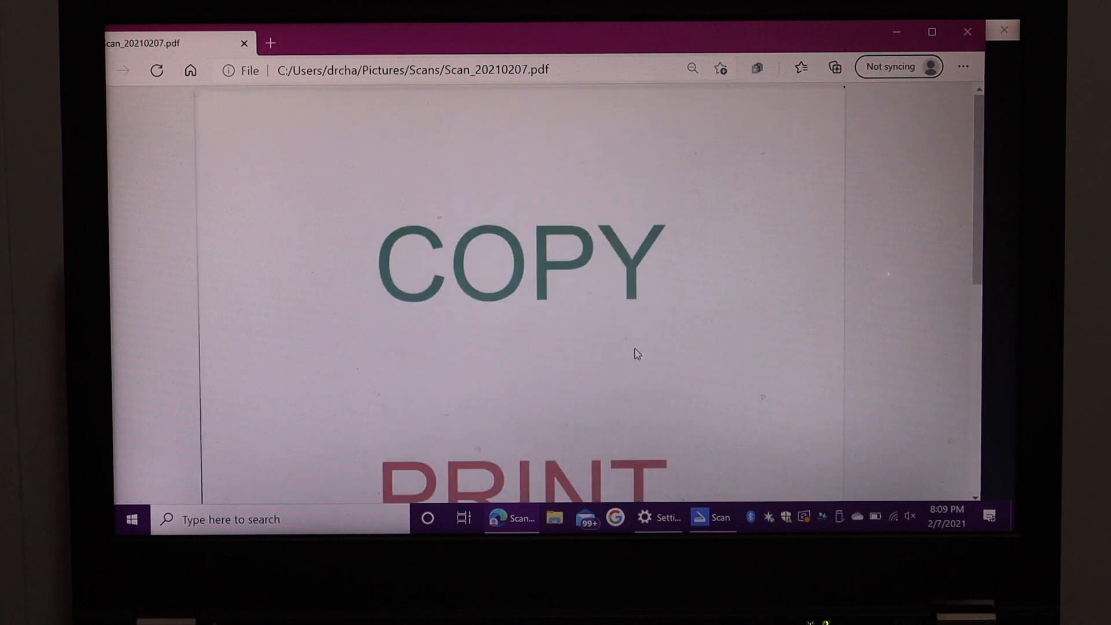
pyautogui.moveTo(854, 211)
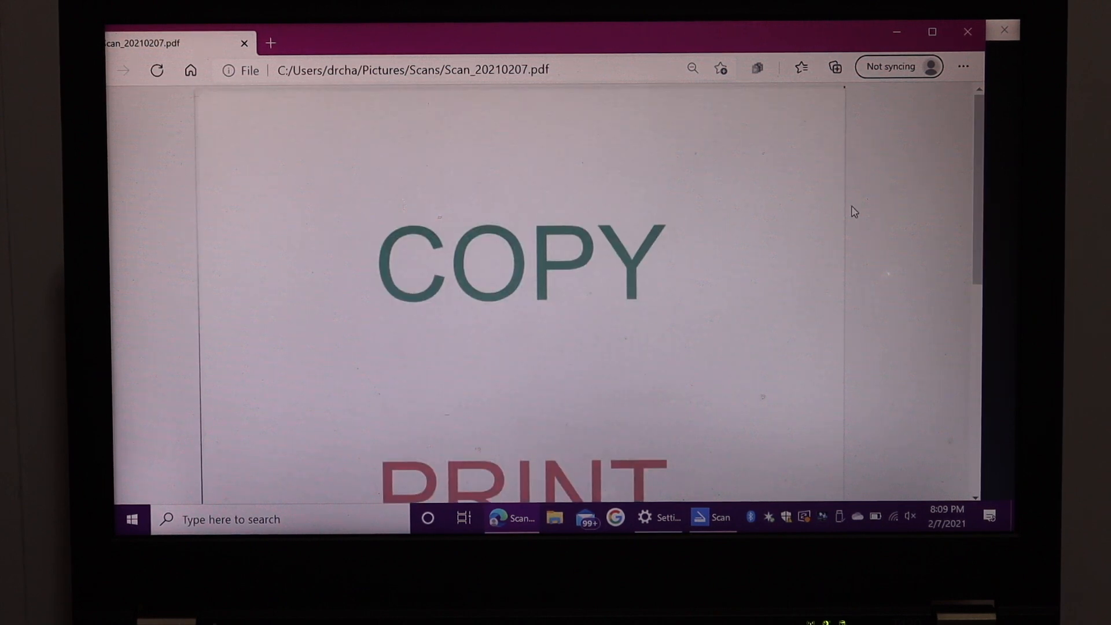
pyautogui.moveTo(732, 228)
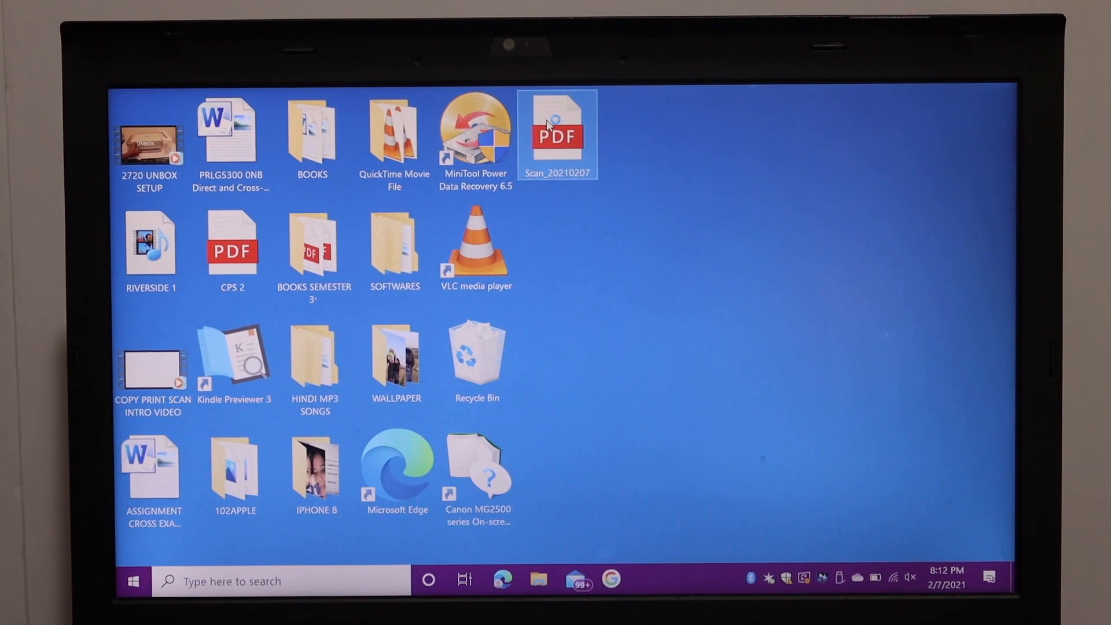
# - Open Scan_20210207 from the desktop in Edge and bring up its print dialog
pyautogui.doubleClick(558, 135)
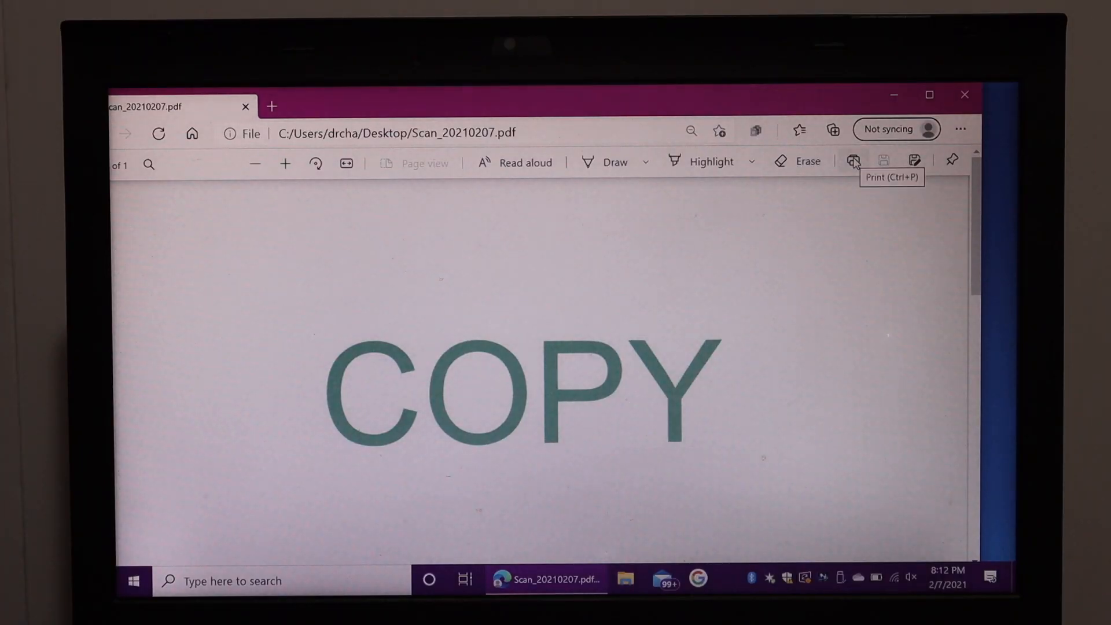
pyautogui.click(855, 160)
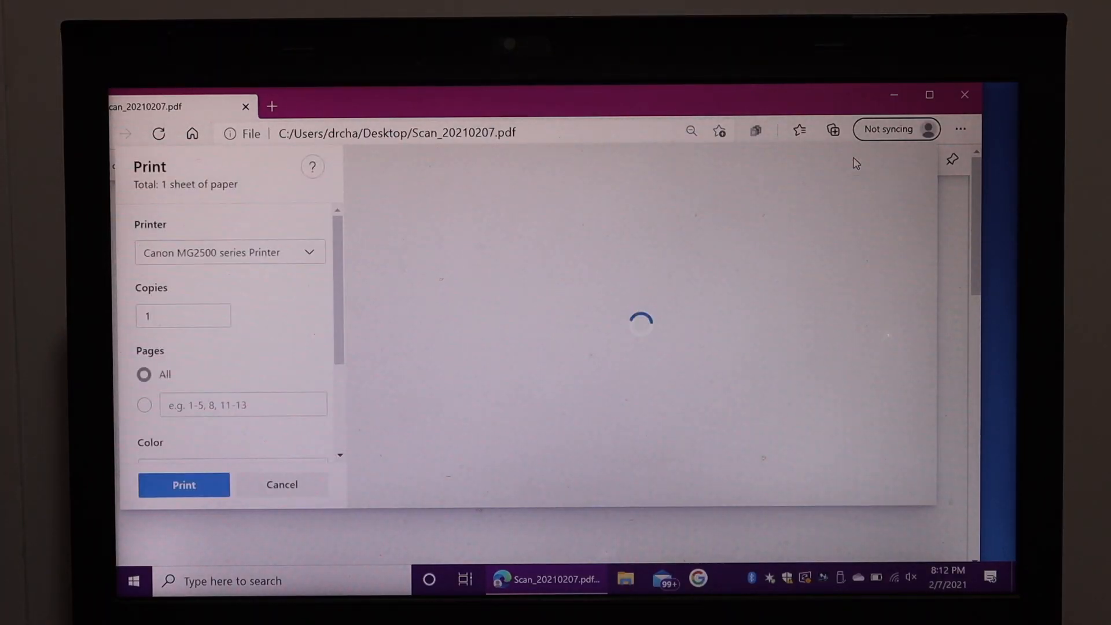